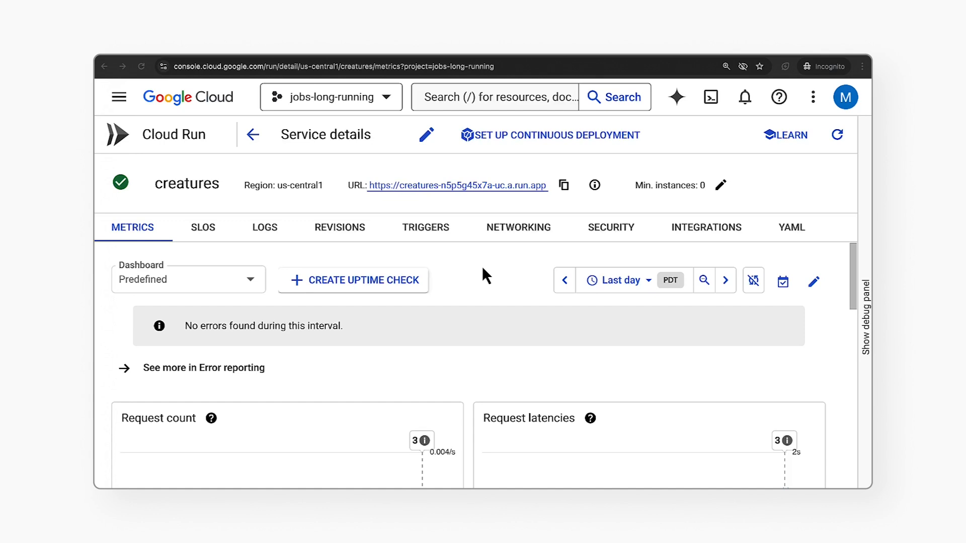
pyautogui.moveTo(473, 249)
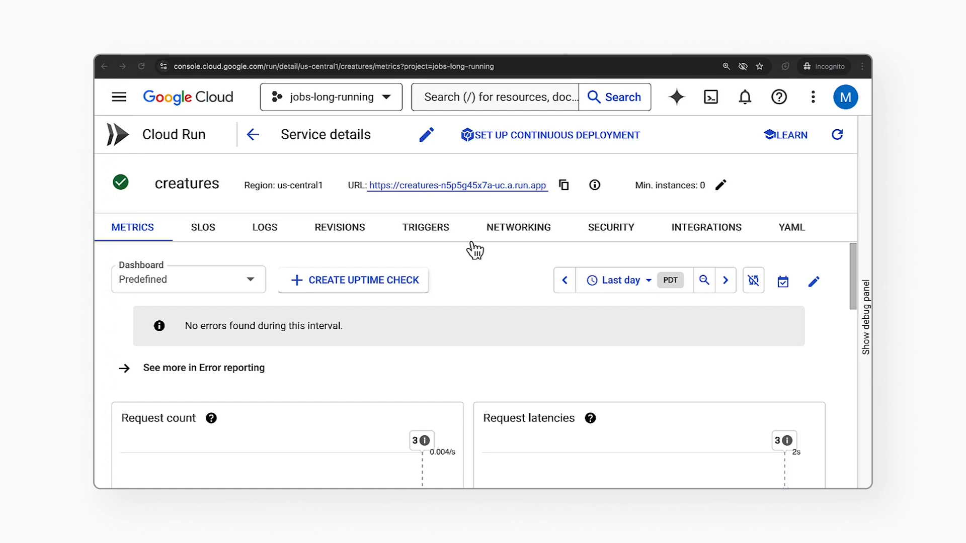
# Step: Open the creatures Cloud Run service's live URL in the browser
pyautogui.click(457, 185)
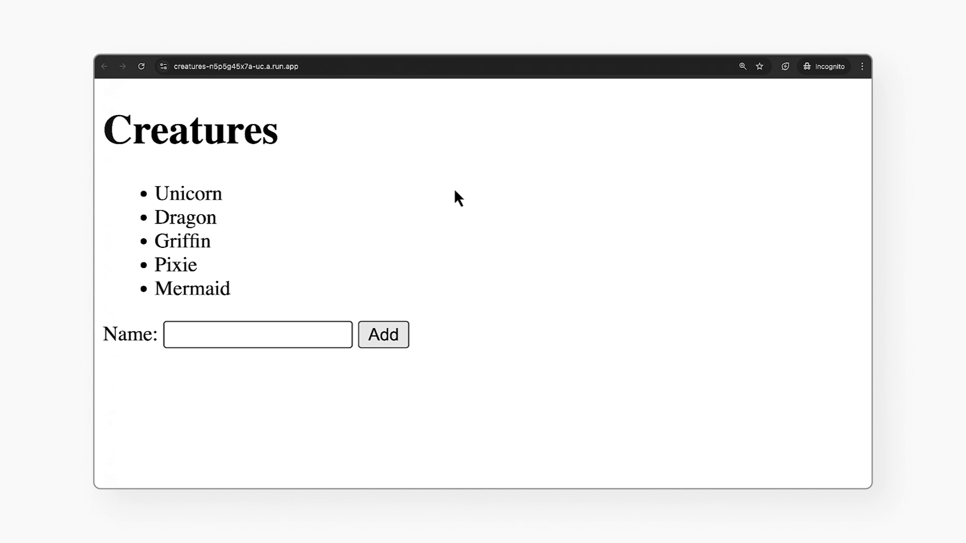
pyautogui.moveTo(488, 271)
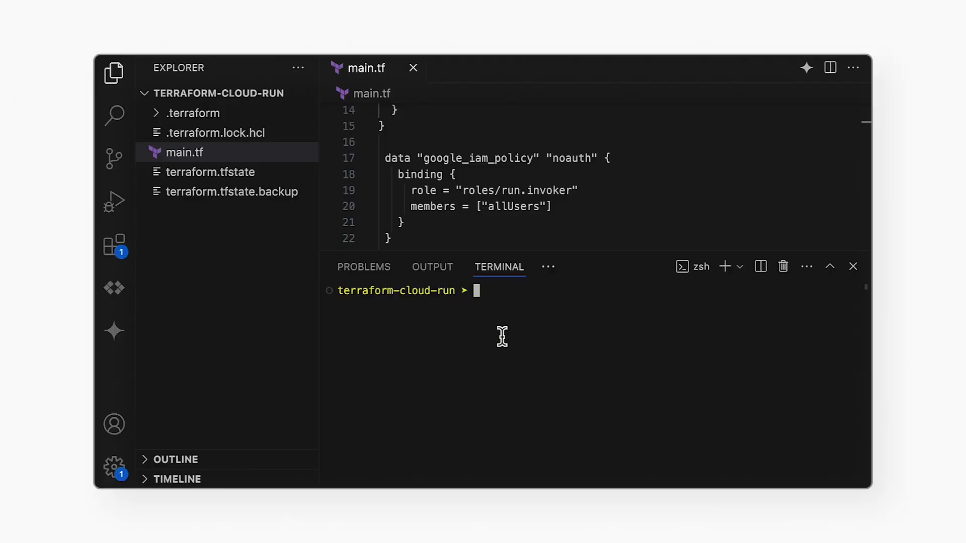
# Step: Run terraform apply in the terminal and approve it with 'yes' to recreate the service
pyautogui.write('terraform apply')
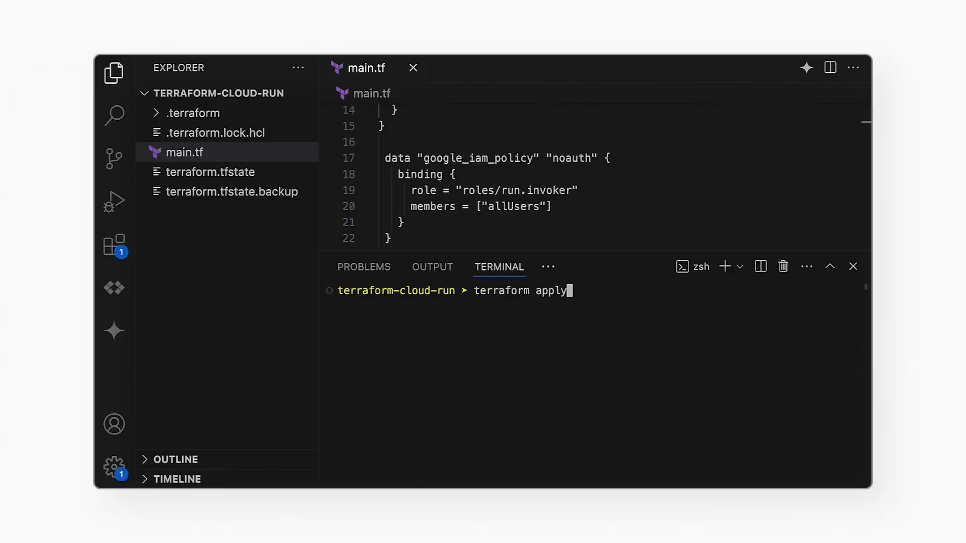
pyautogui.press('Enter')
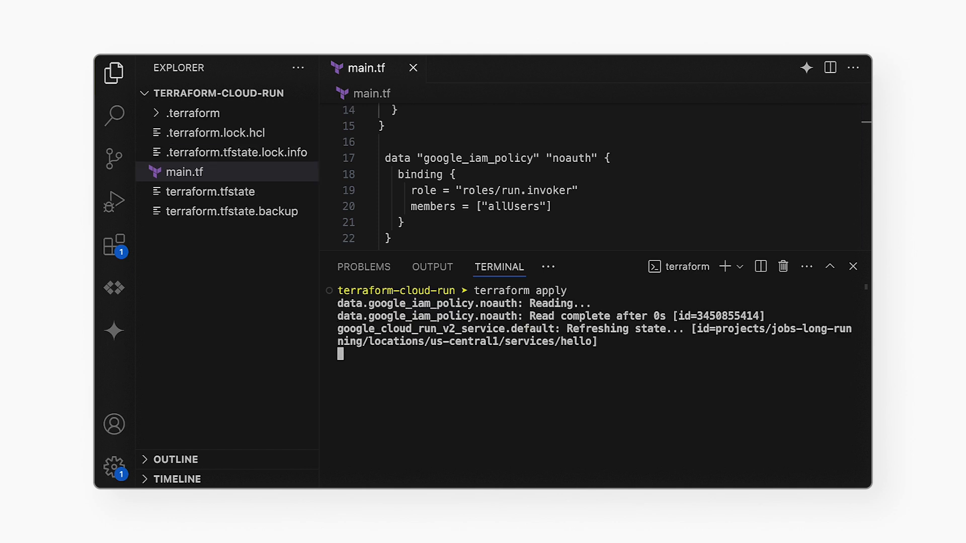
pyautogui.write('ye')
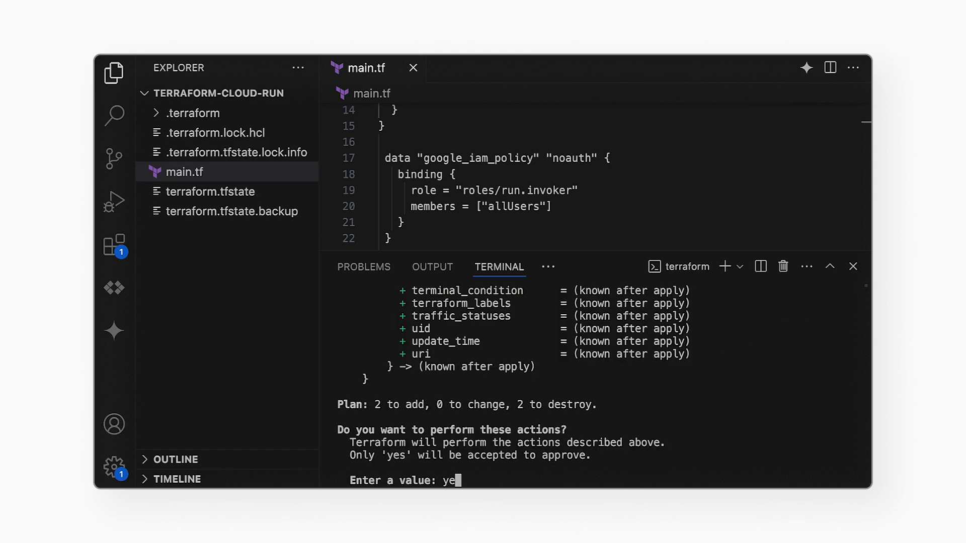
pyautogui.press('Enter')
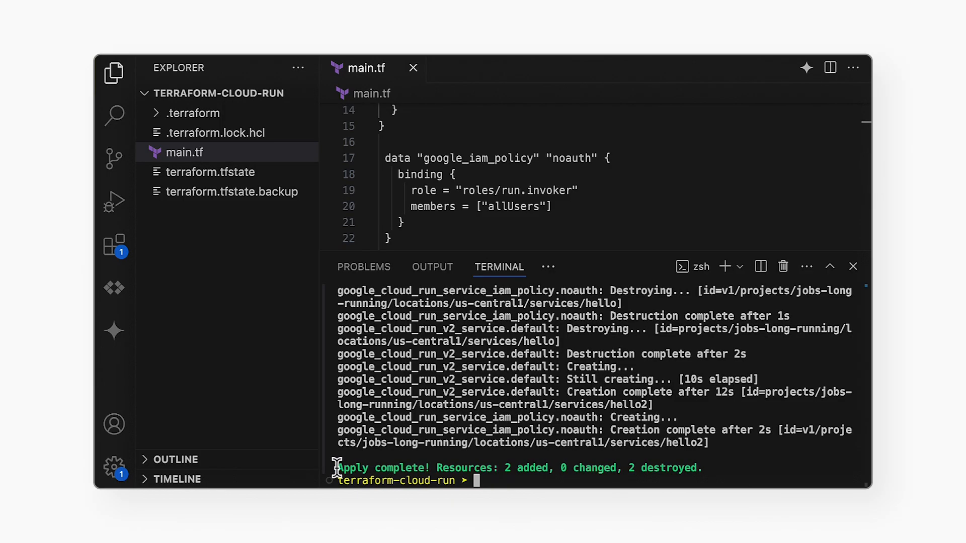
pyautogui.moveTo(442, 468)
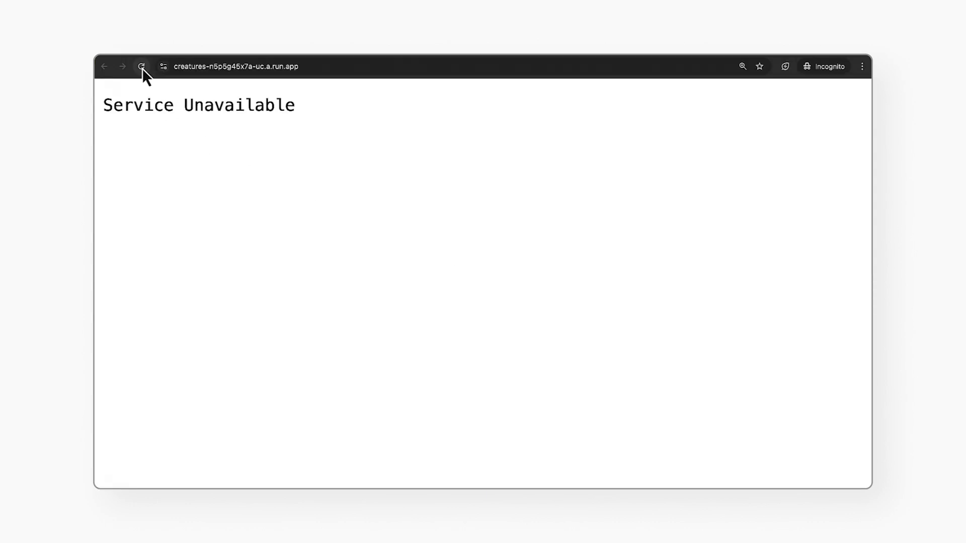
pyautogui.click(140, 66)
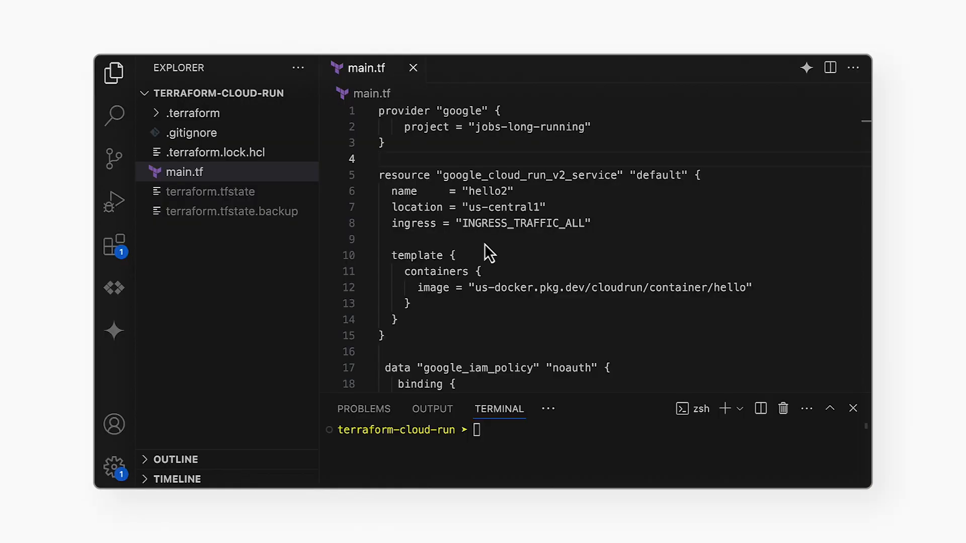
# Step: Change the hello2 service ingress on line 8 to INGRESS_TRAFFIC_INTERNAL_ONLY
pyautogui.click(585, 224)
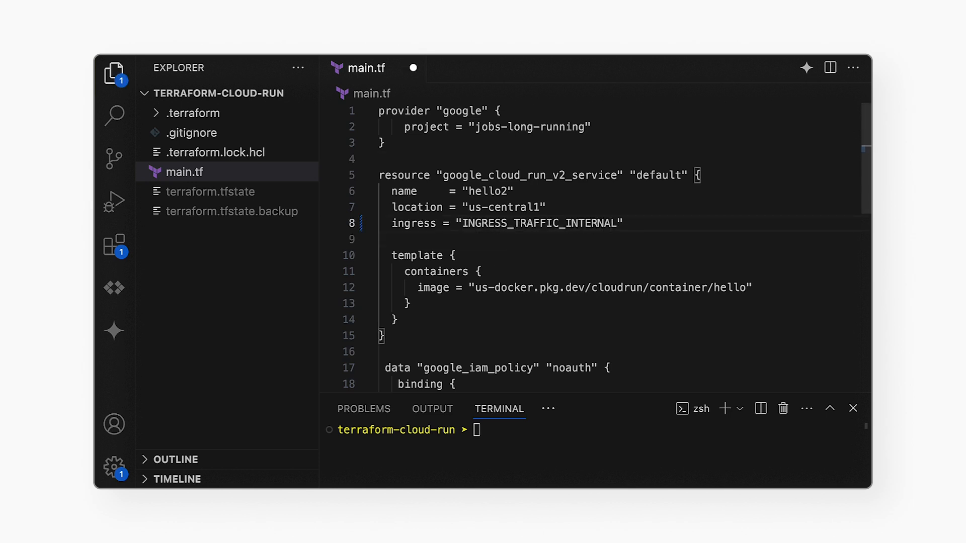
pyautogui.write('_ONLY')
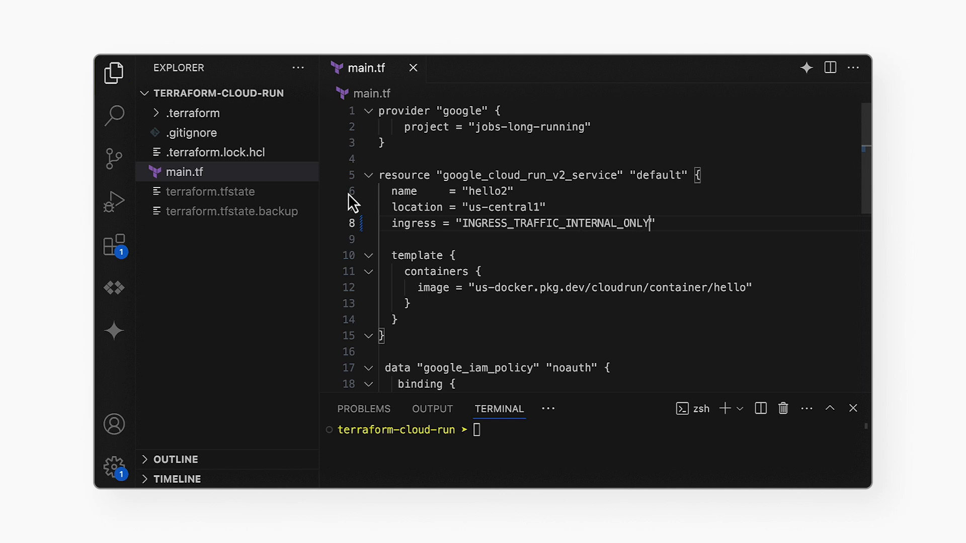
# Step: Start a Source Control commit with the message 'Make service'
pyautogui.click(115, 160)
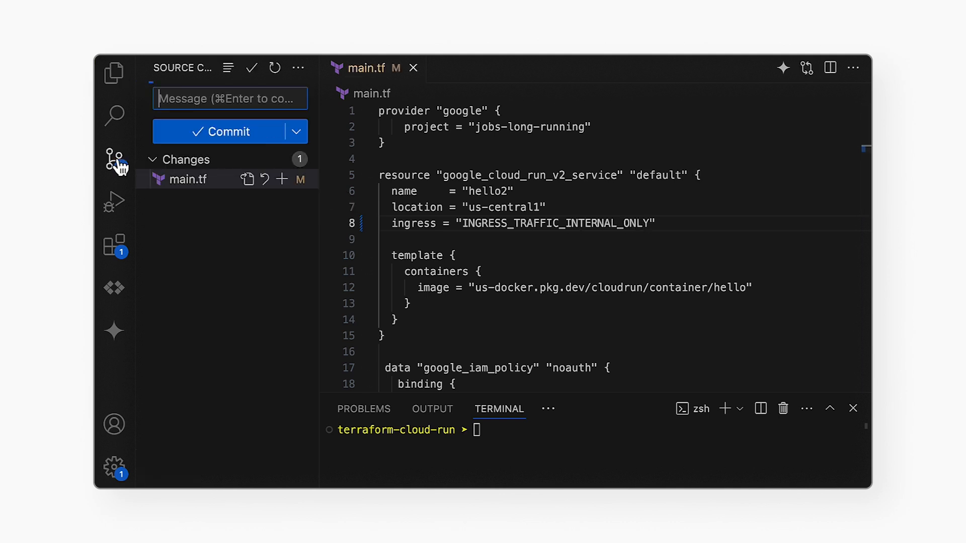
pyautogui.click(230, 99)
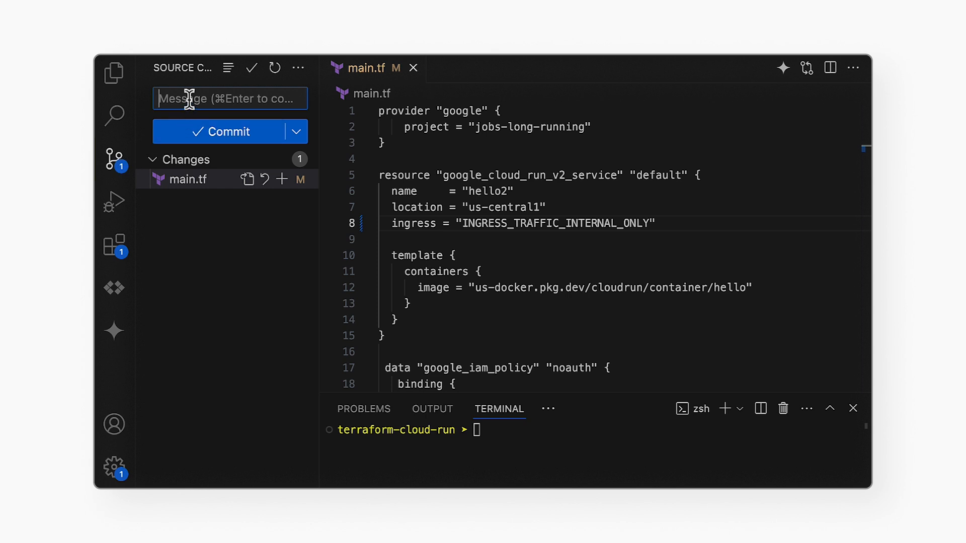
pyautogui.write('Make service')
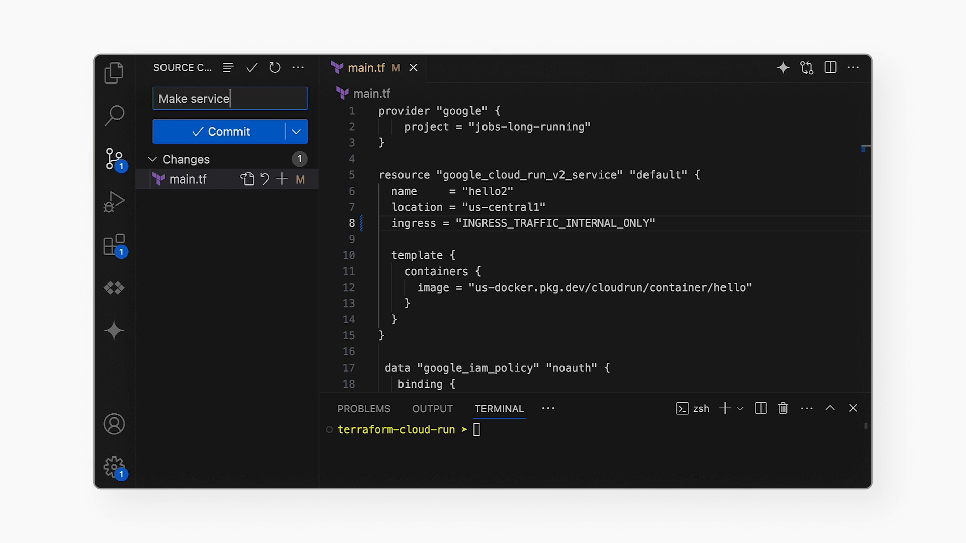